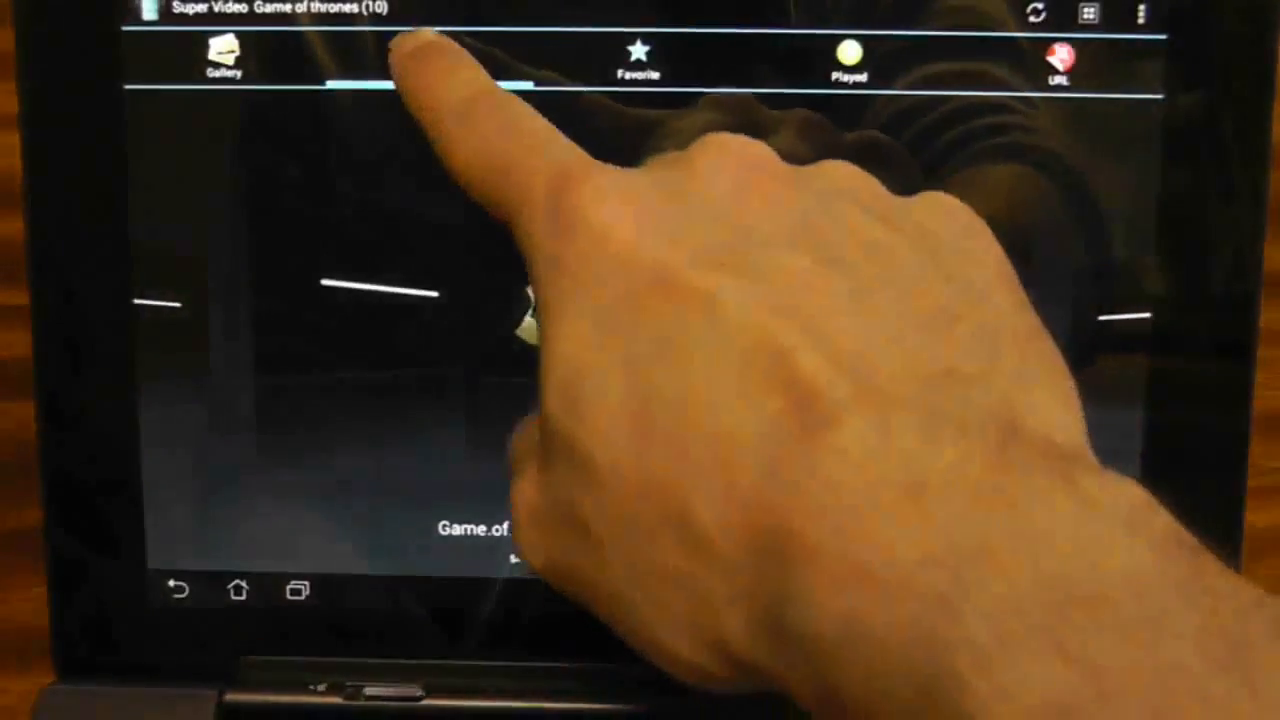
Browse videos by Directory and open the Game of thrones folder
left_click(428, 55)
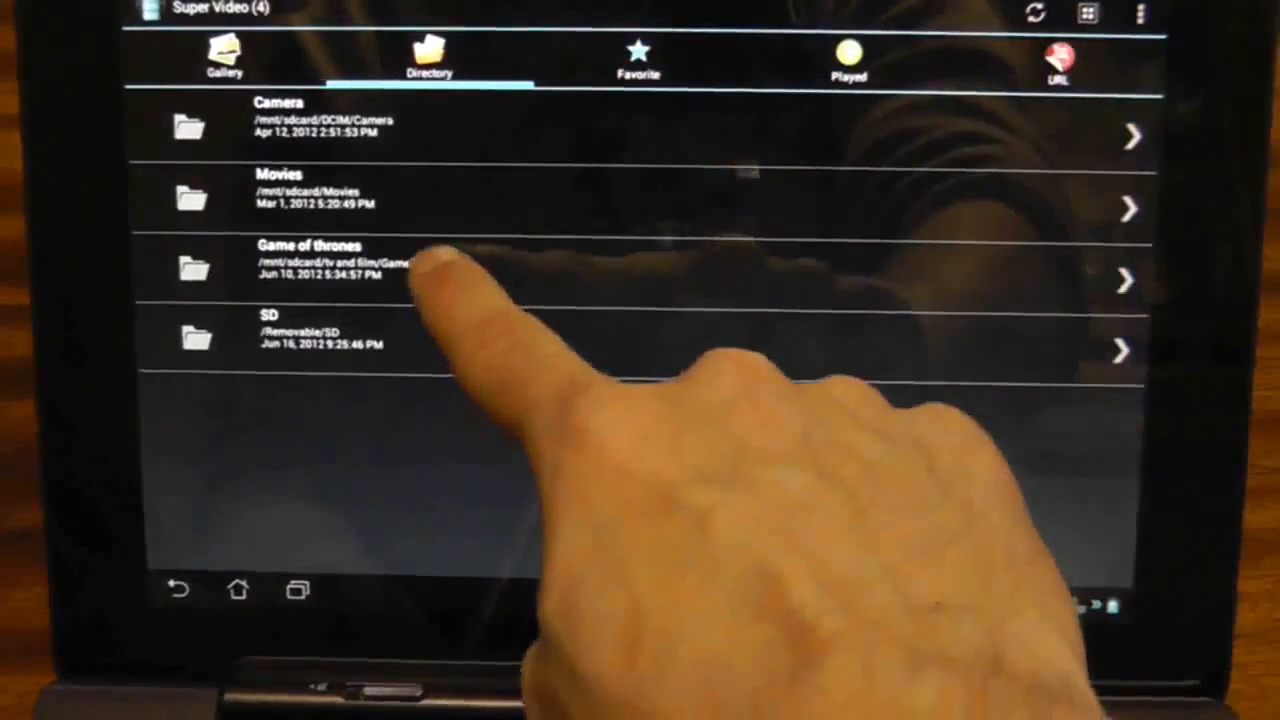
left_click(310, 268)
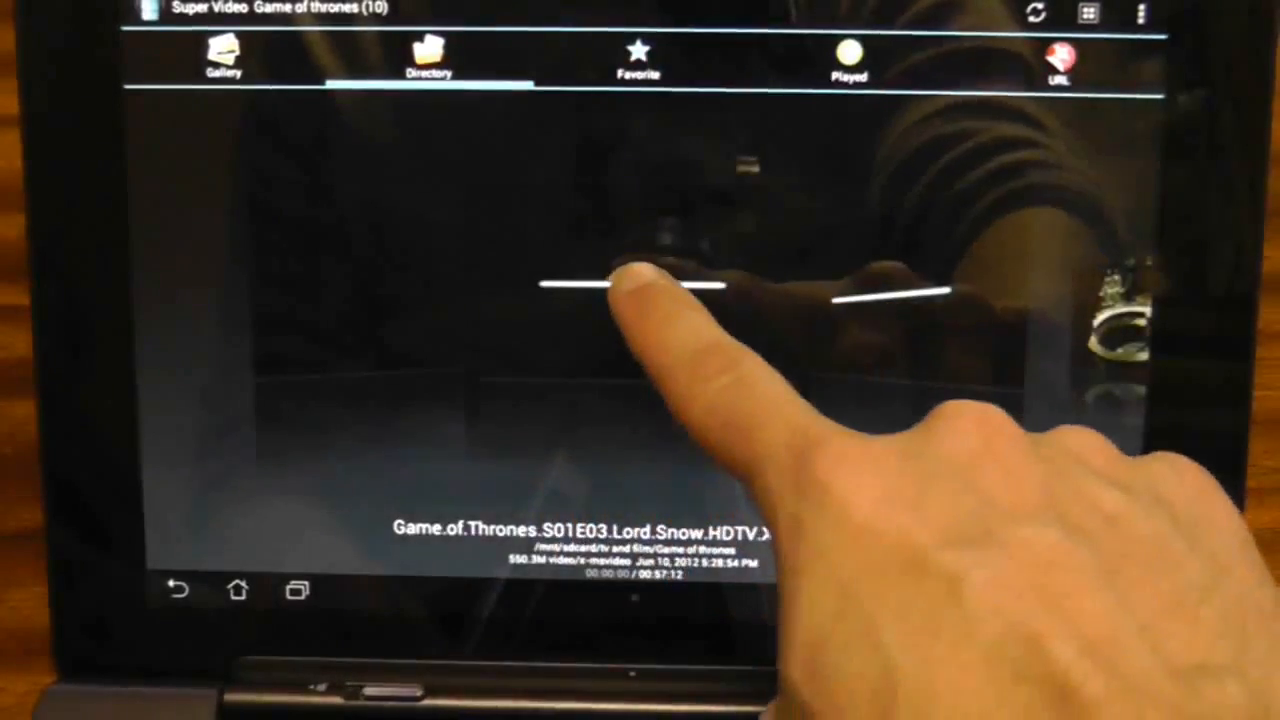
Play the Lord Snow S01E03 episode in a floating window and reposition it over the folder view
left_click(640, 290)
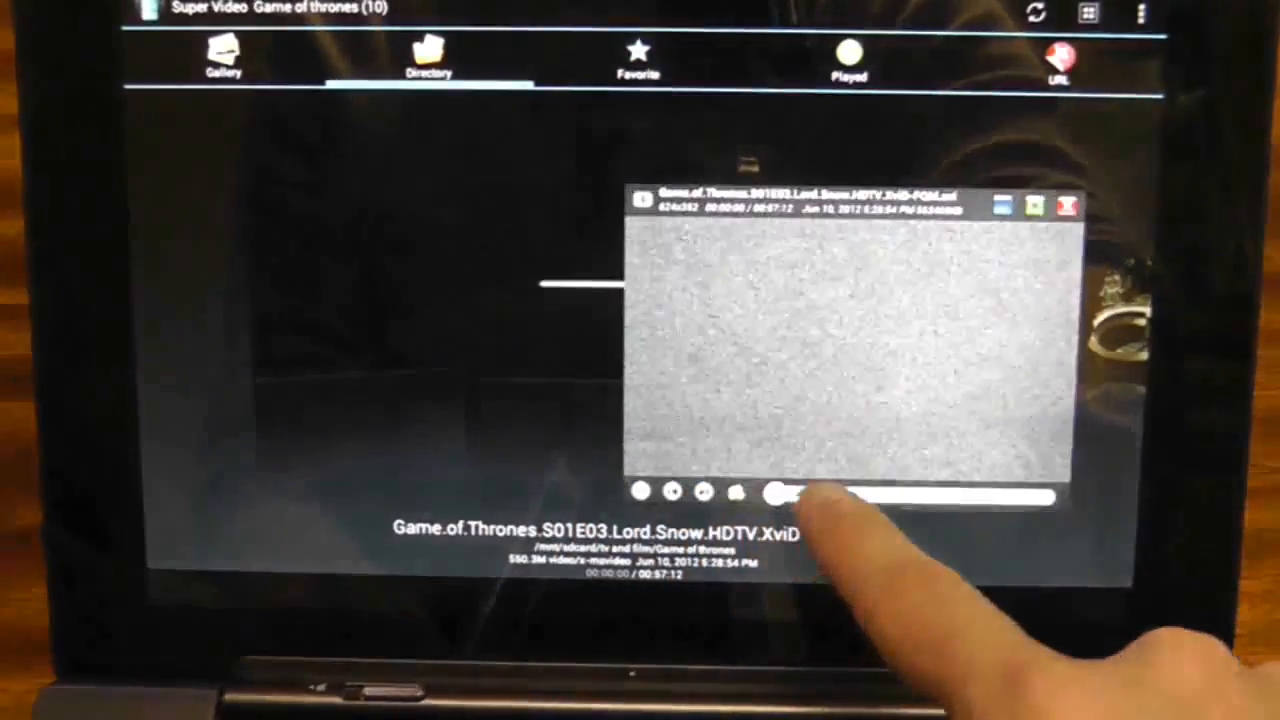
left_click(780, 491)
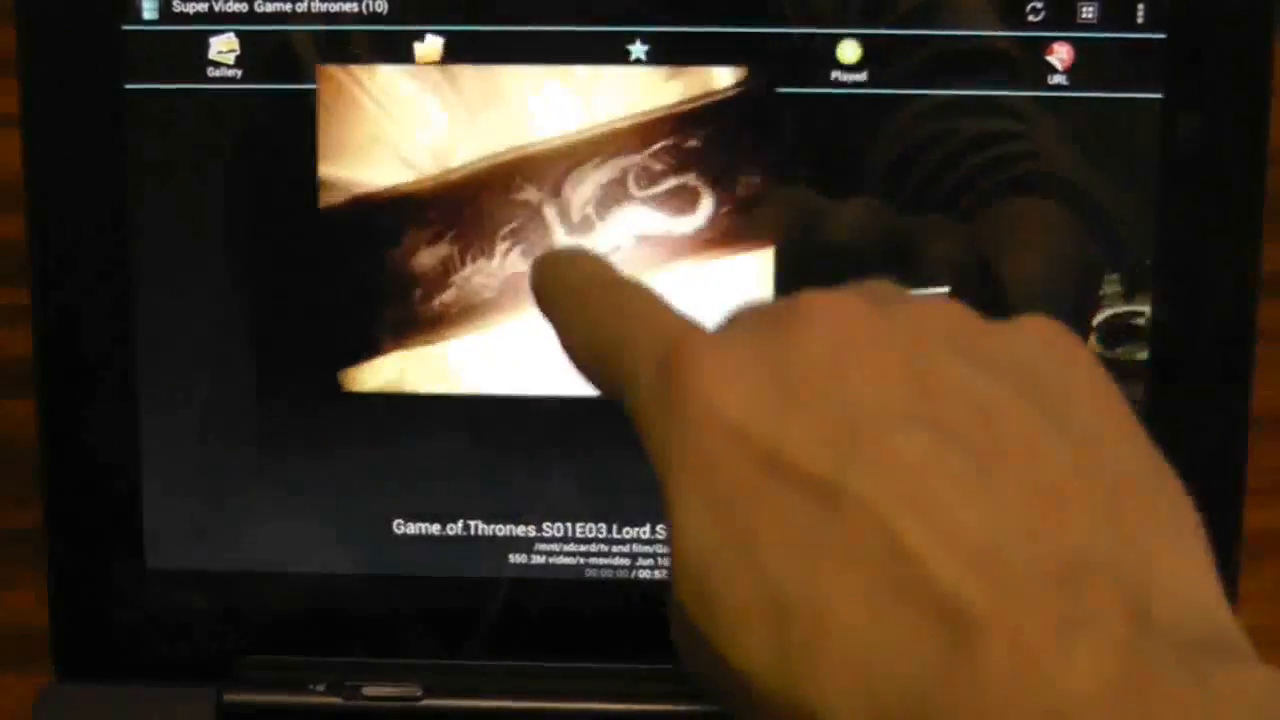
left_click(430, 60)
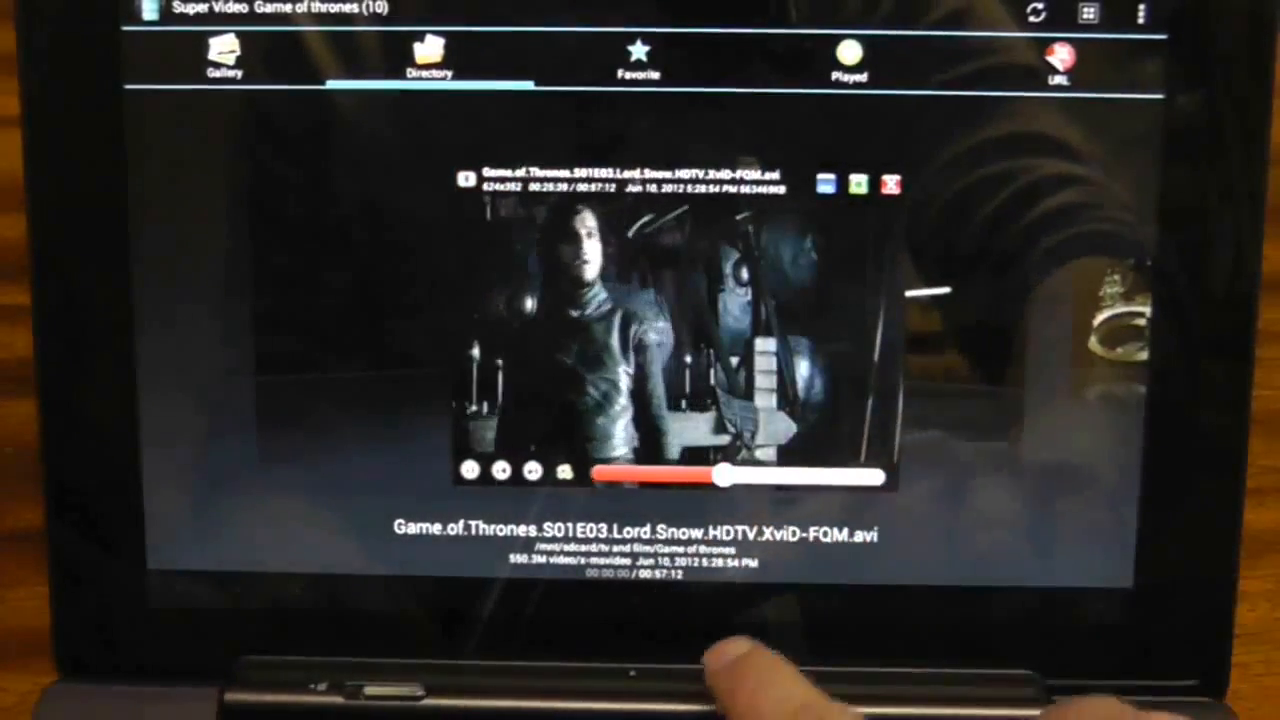
left_click_drag(720, 477, 790, 477)
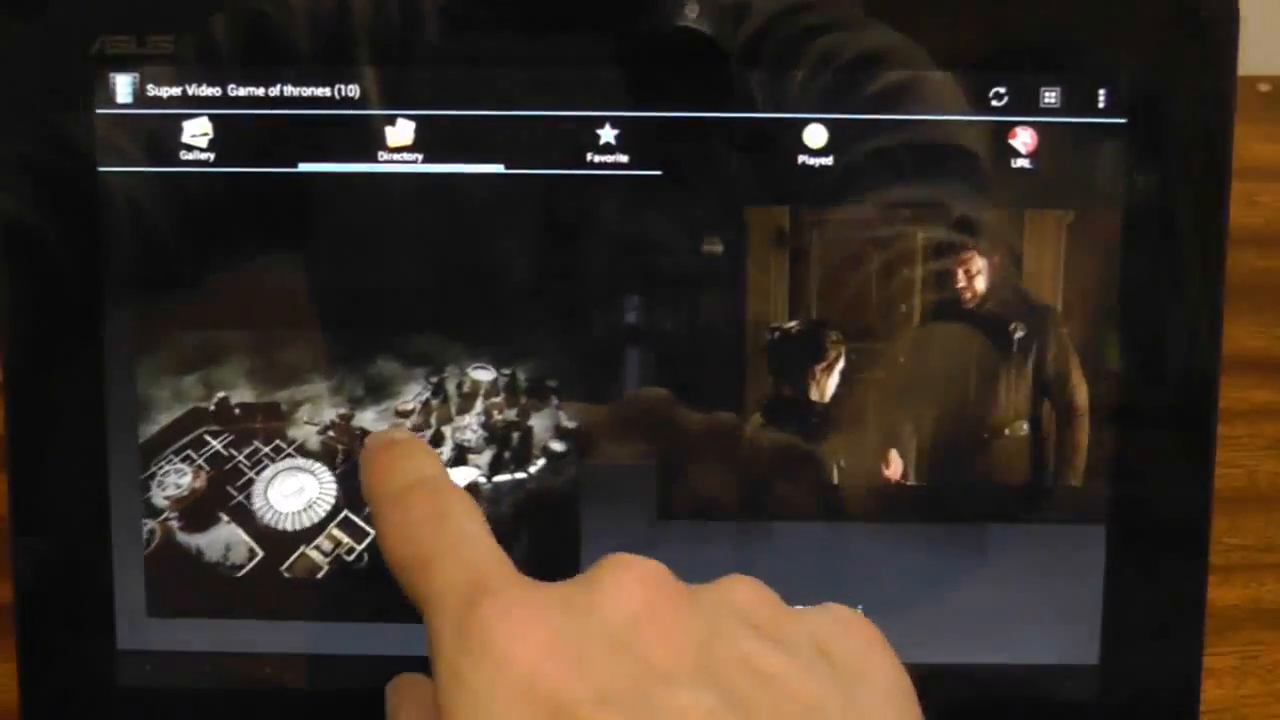
Open a second Game of Thrones video in another floating window beside the first
left_click(350, 460)
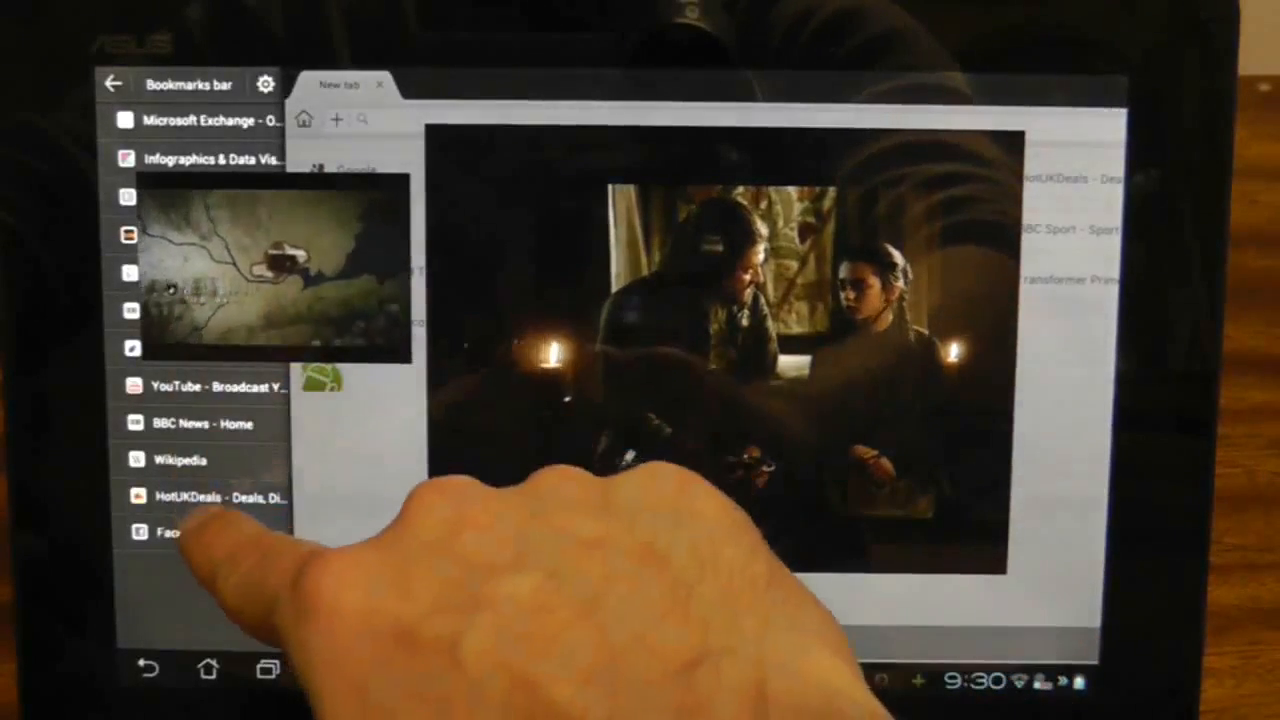
Show the BBC News bookmark in the Browser beneath the floating videos, then return home
left_click(210, 423)
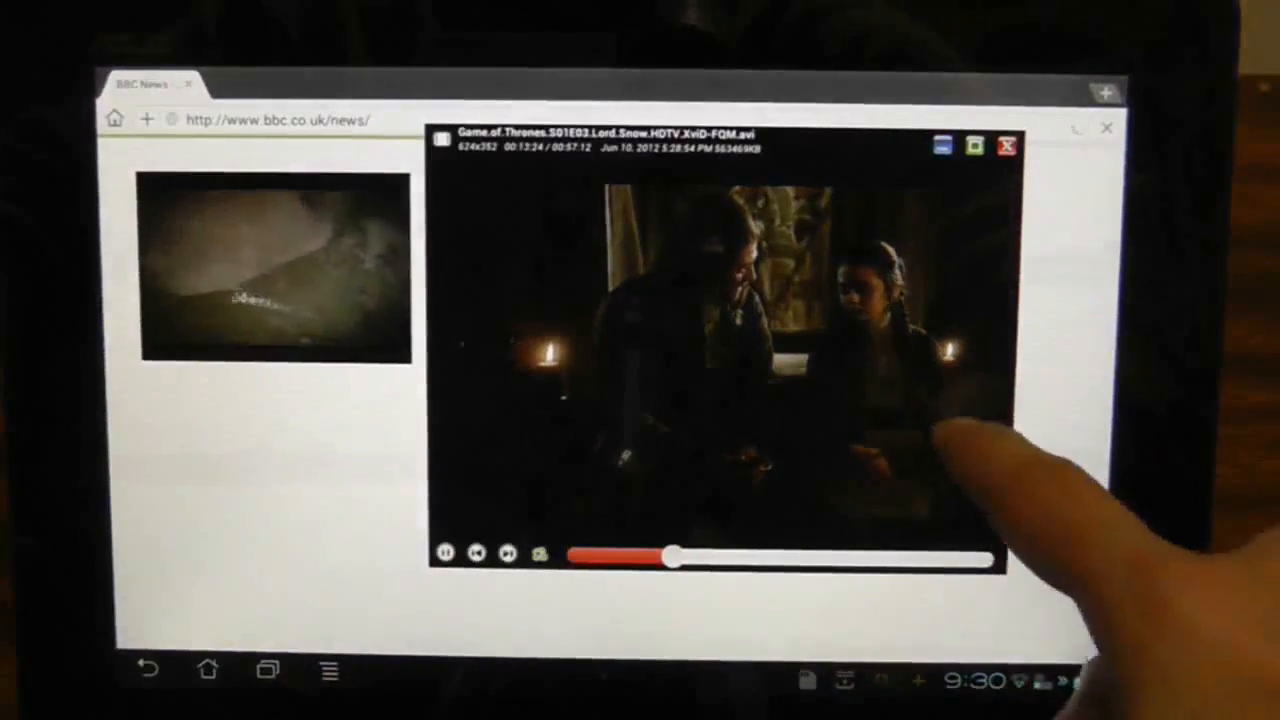
left_click(1006, 146)
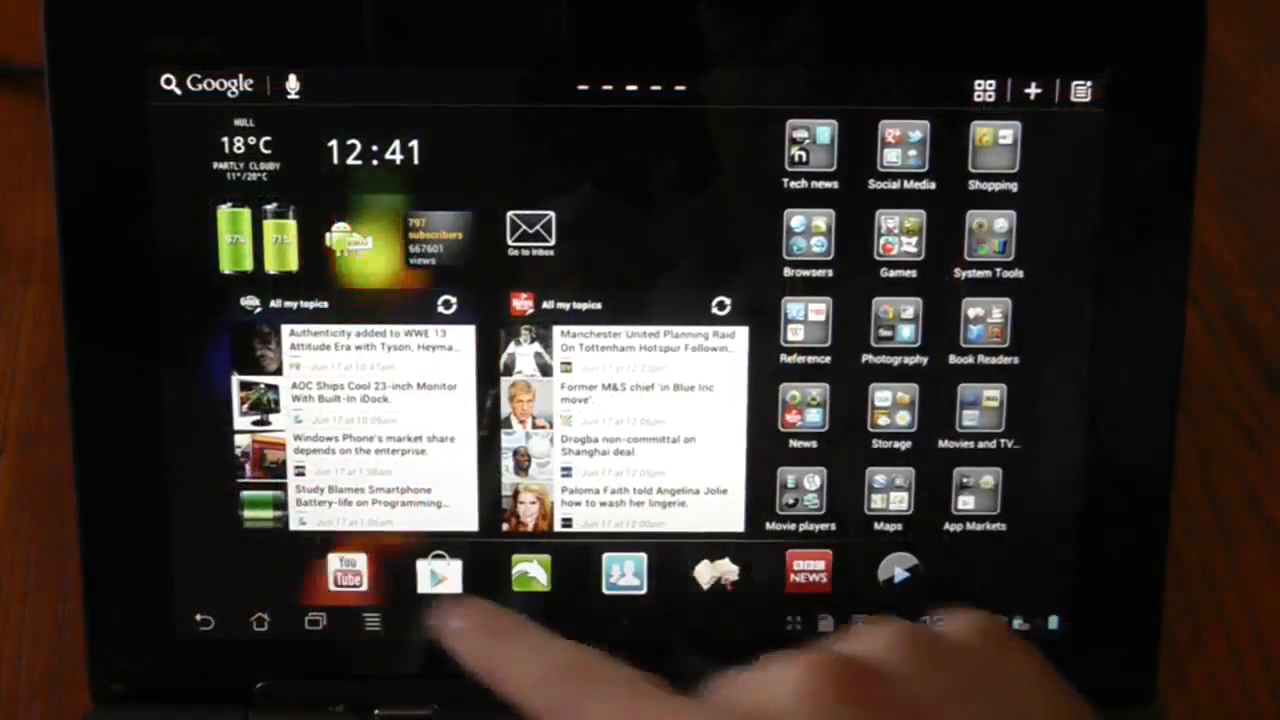
Launch YouTube and open the Sport video 'Chelsea FC - Di Matteo signs two year contract'
left_click(345, 572)
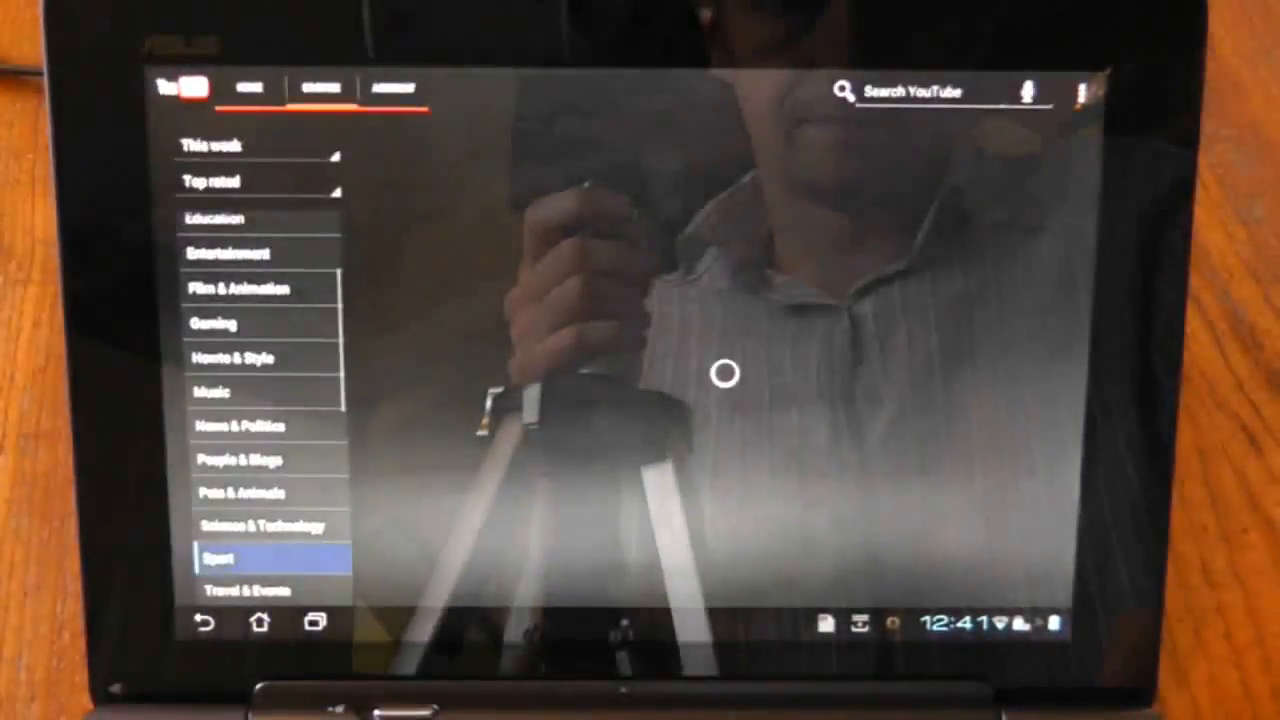
left_click(217, 557)
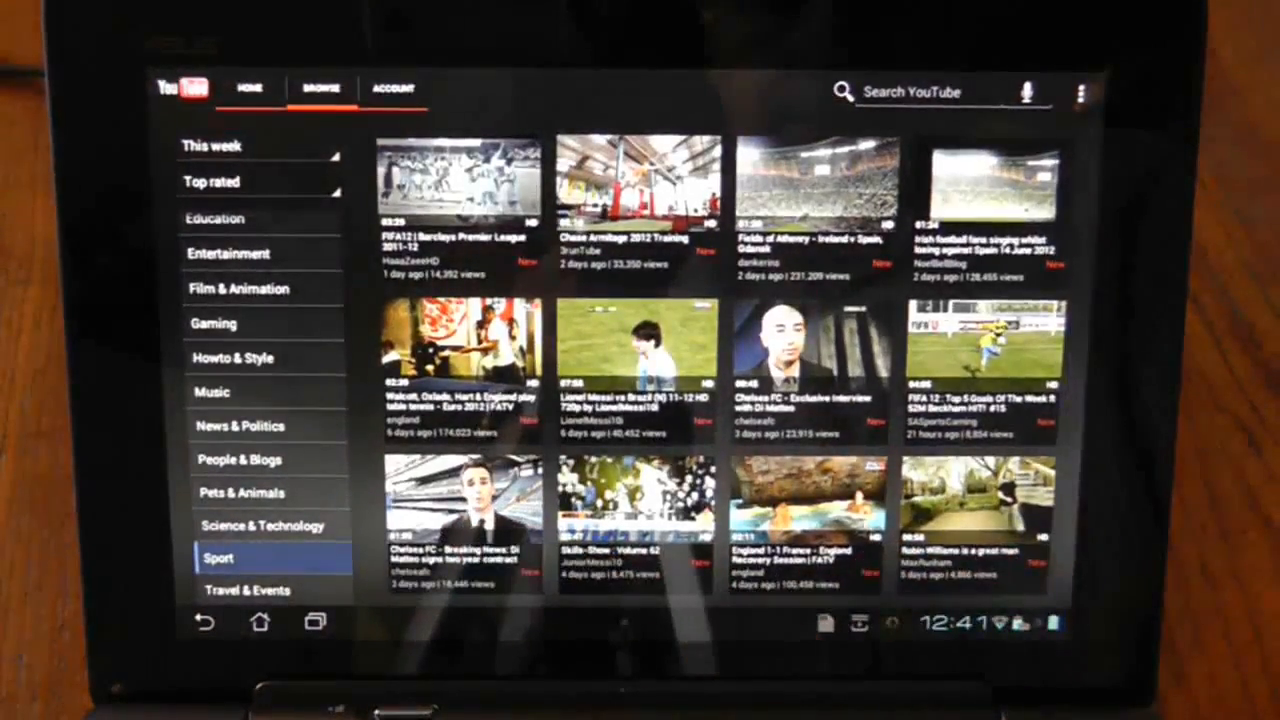
left_click(460, 510)
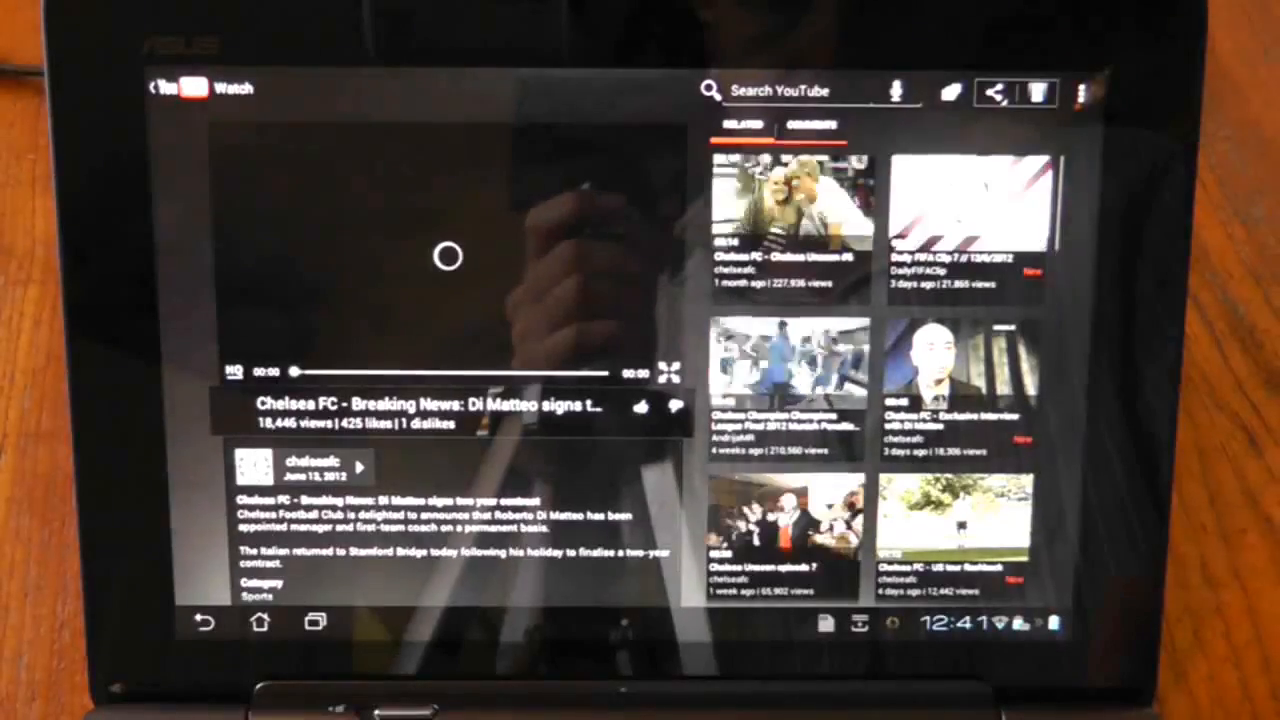
Pause the Chelsea FC video near its start and bring up its sharing options
left_click(445, 256)
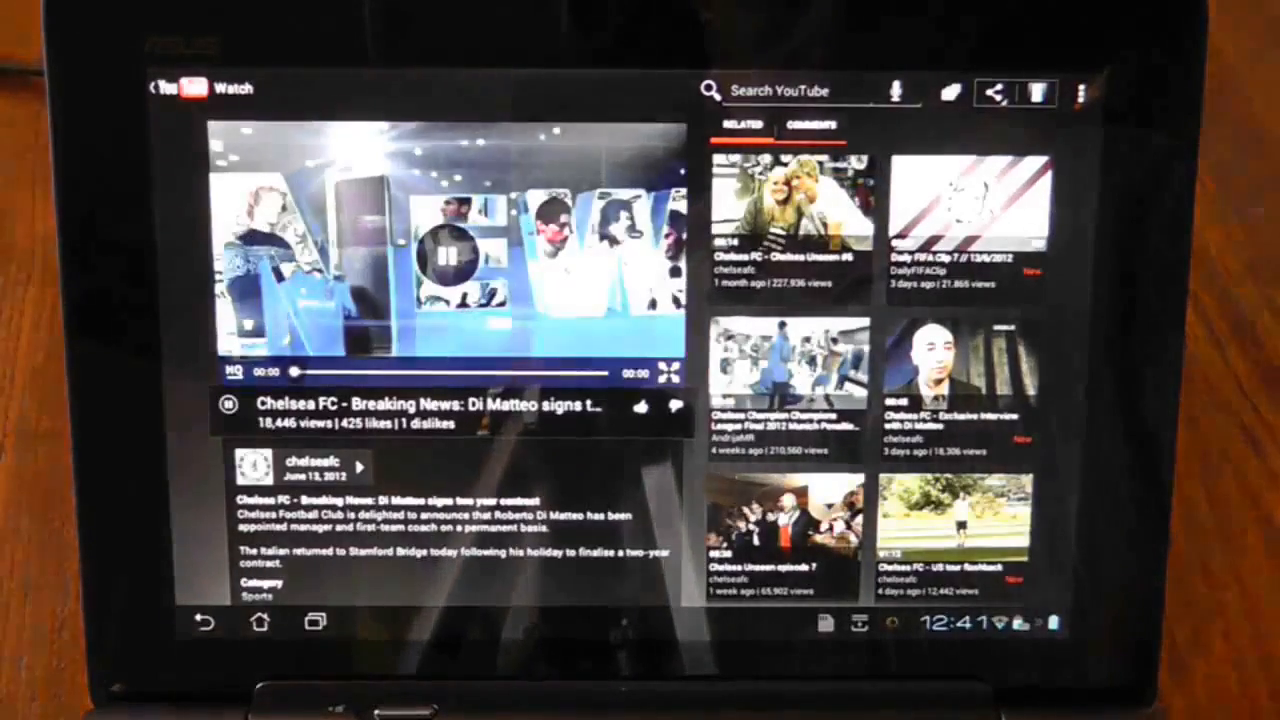
left_click(445, 258)
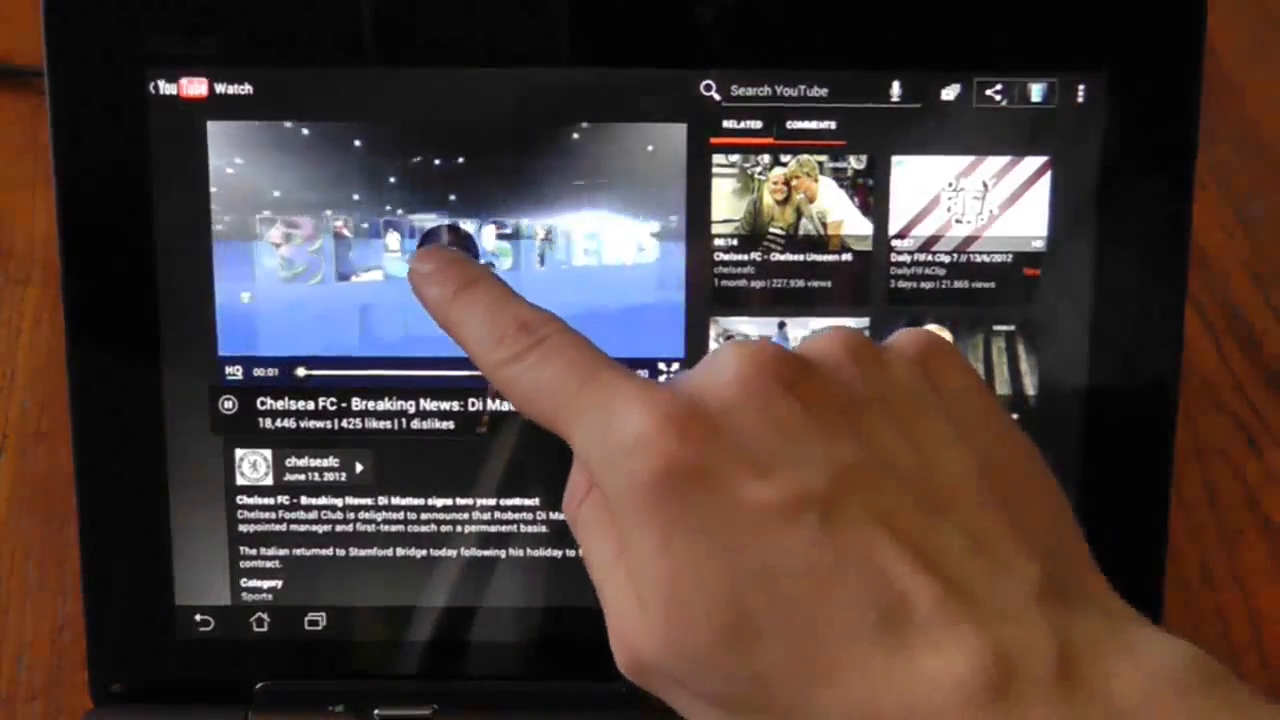
left_click(440, 255)
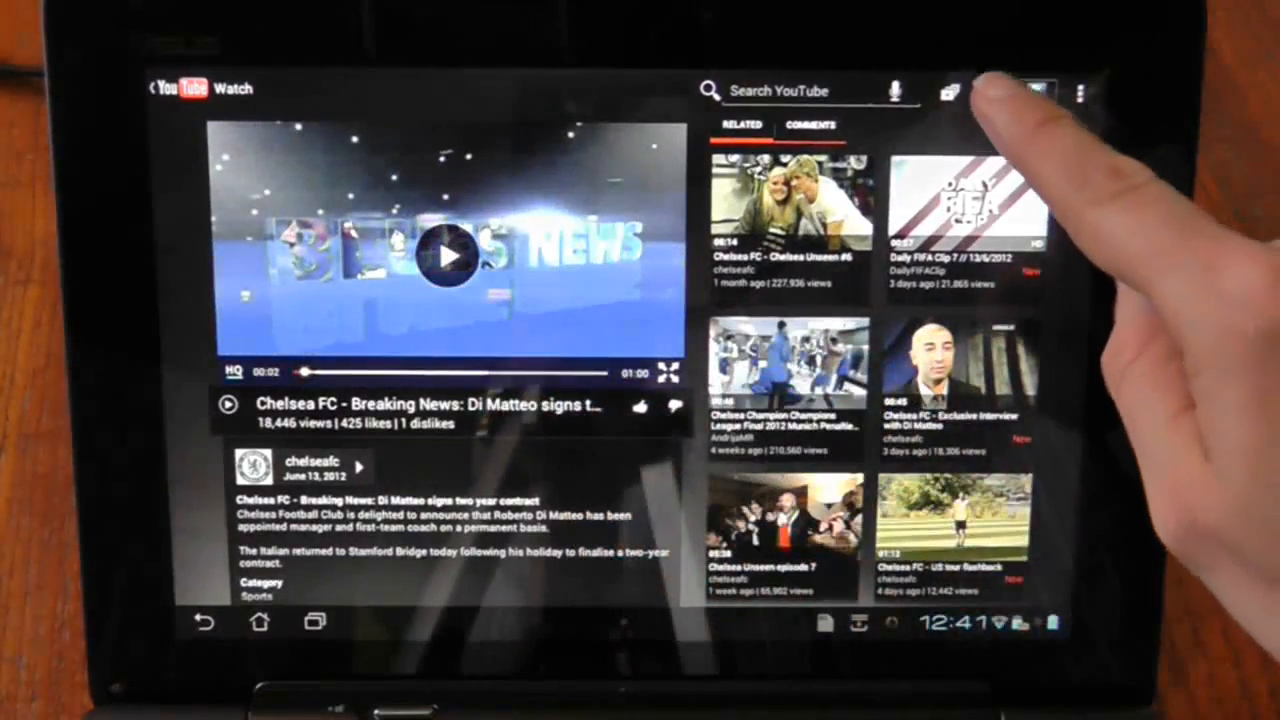
left_click(989, 91)
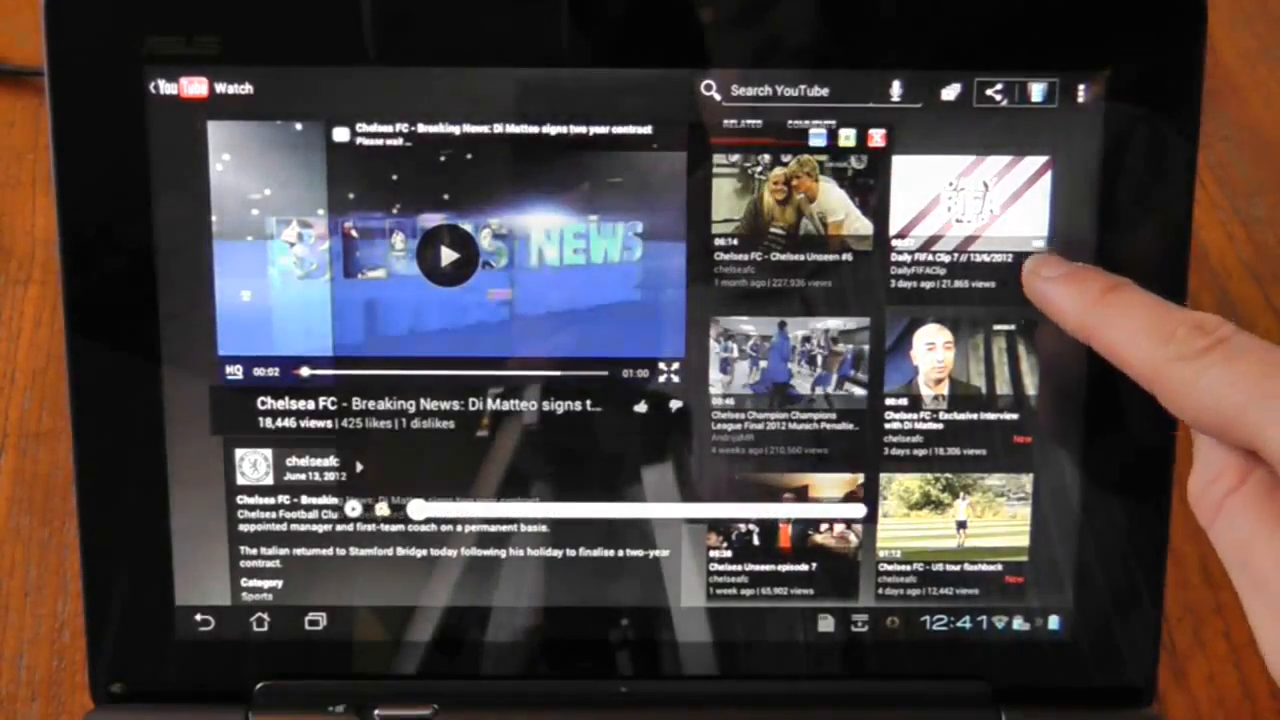
Share the Chelsea FC video to the floating player and start it playing over the watch page
left_click(447, 255)
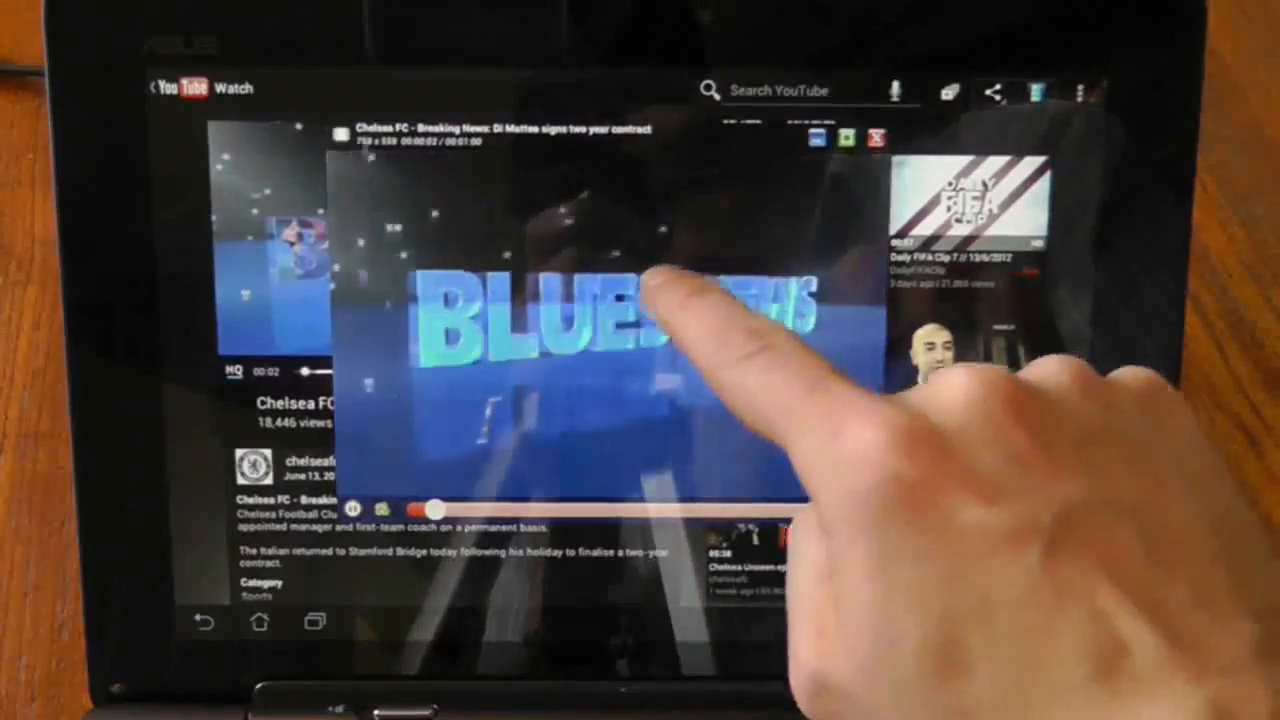
left_click(600, 310)
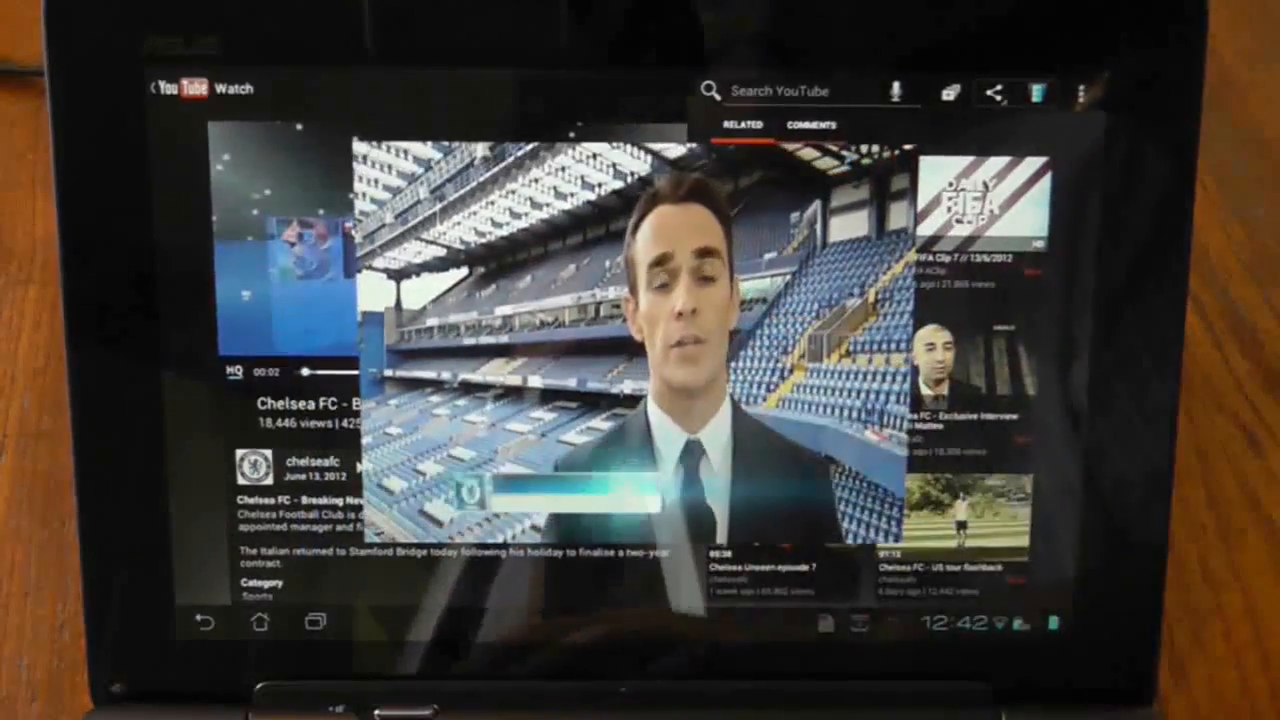
left_click(258, 621)
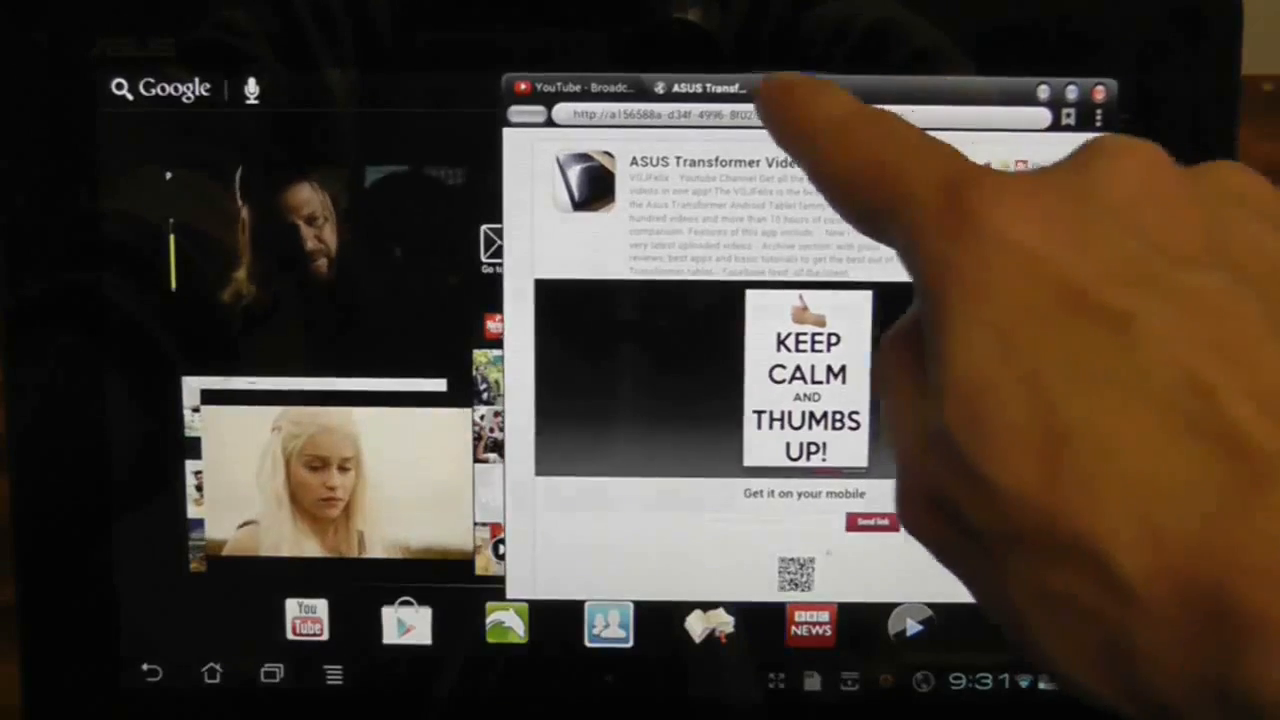
Switch the OverScreen floating browser to its YouTube tab beside the floating video
left_click(570, 88)
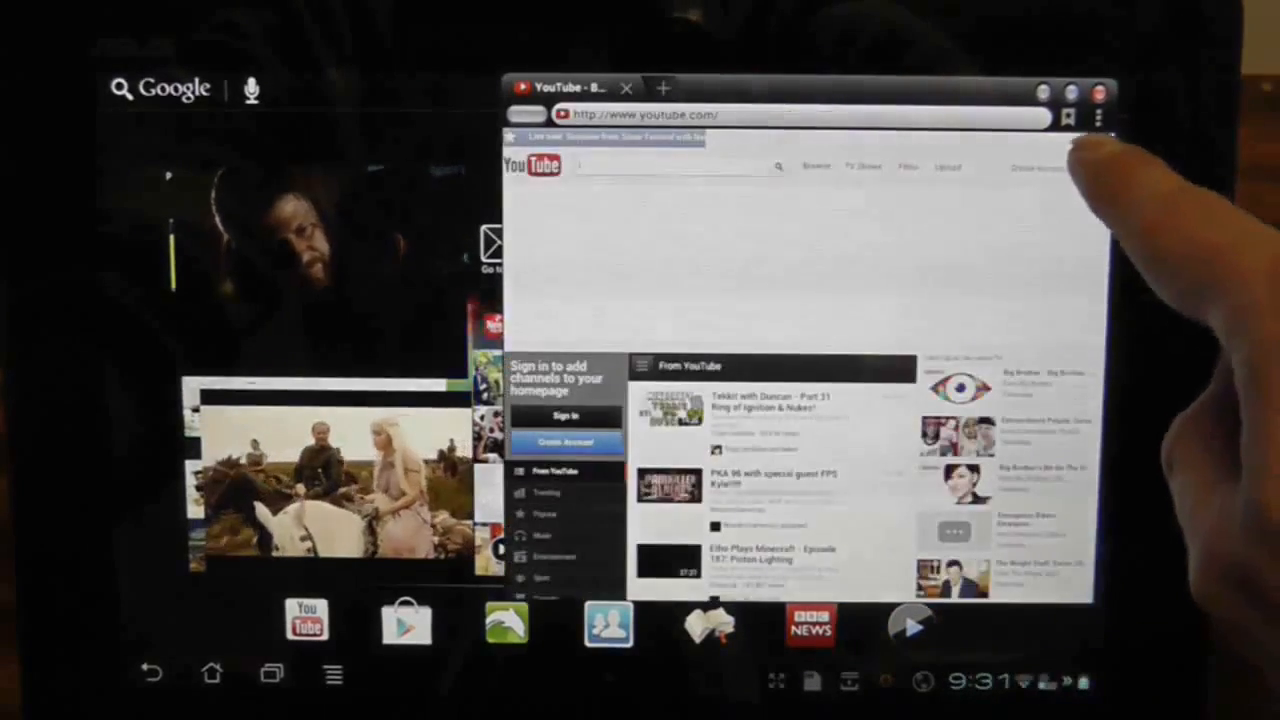